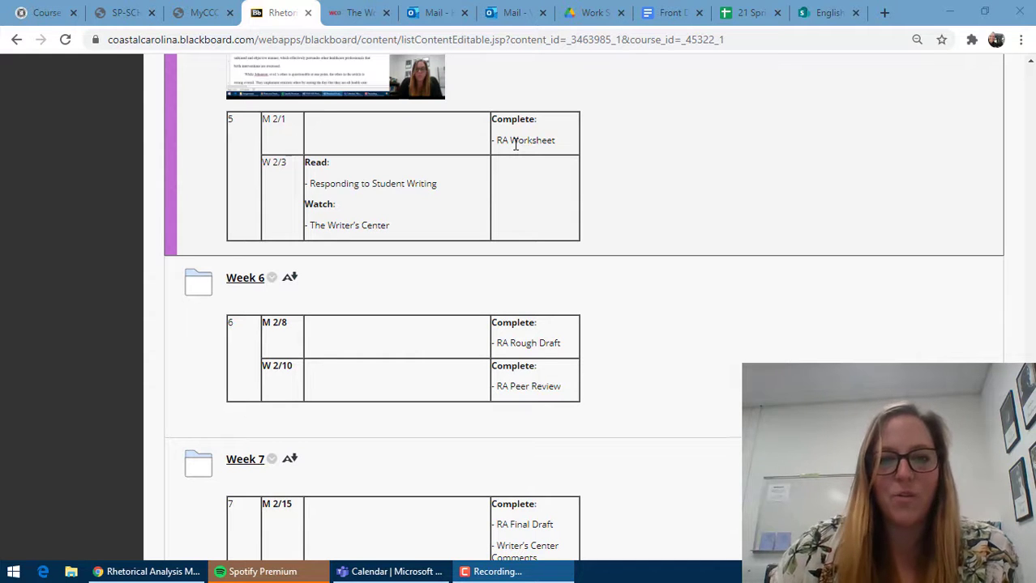
pyautogui.scroll(-3)
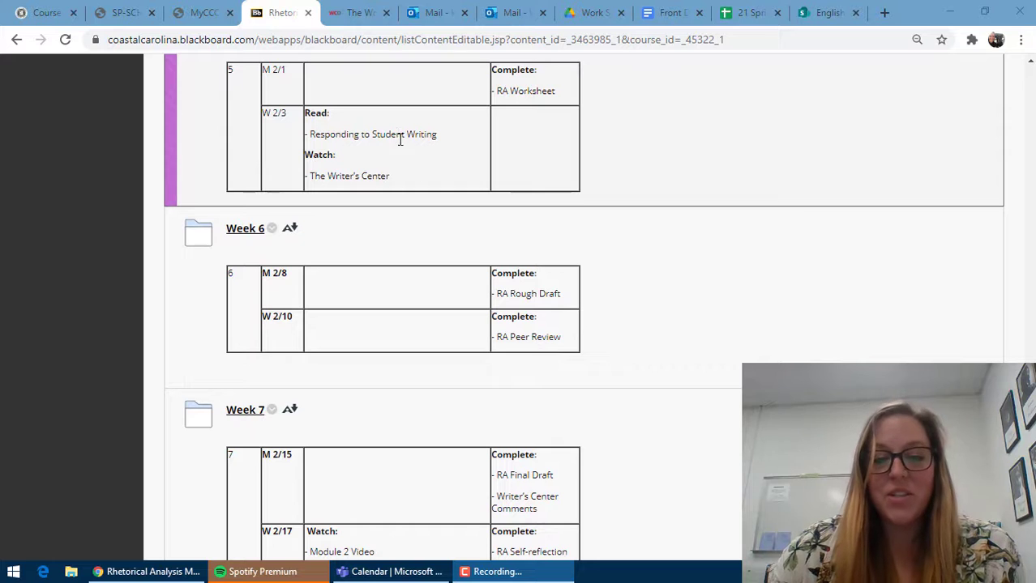
pyautogui.scroll(-3)
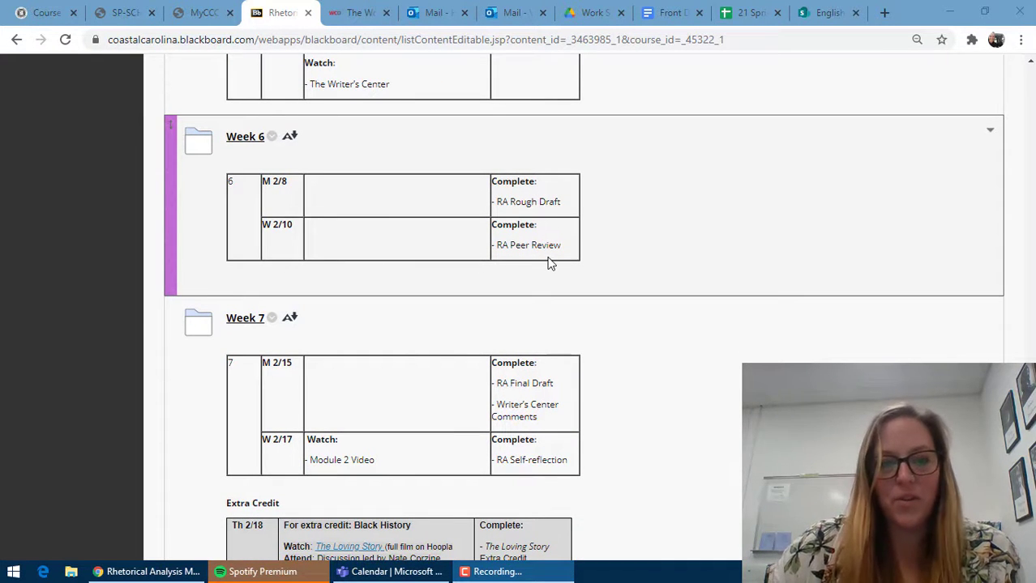
pyautogui.moveTo(245, 136)
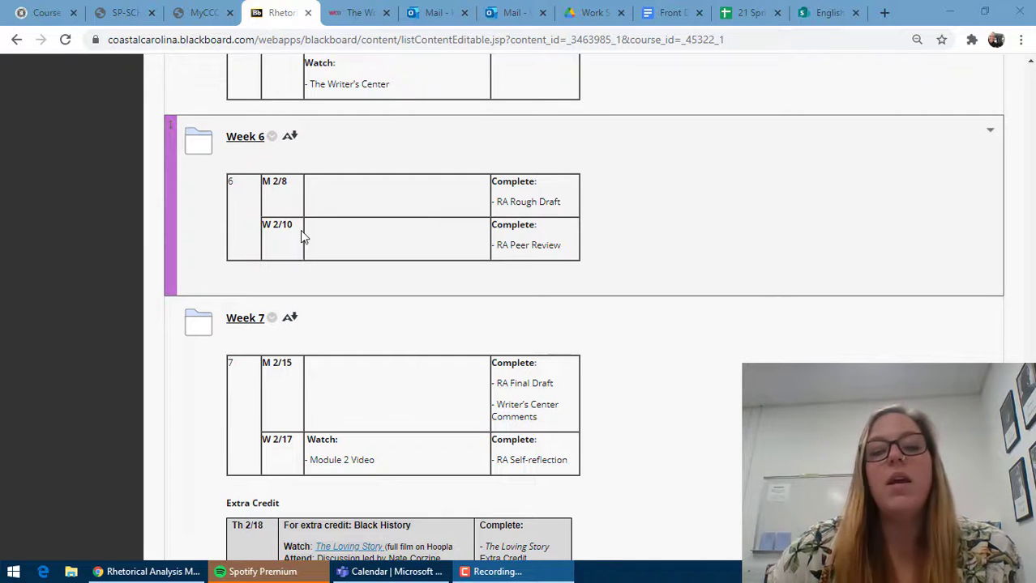
pyautogui.moveTo(355, 258)
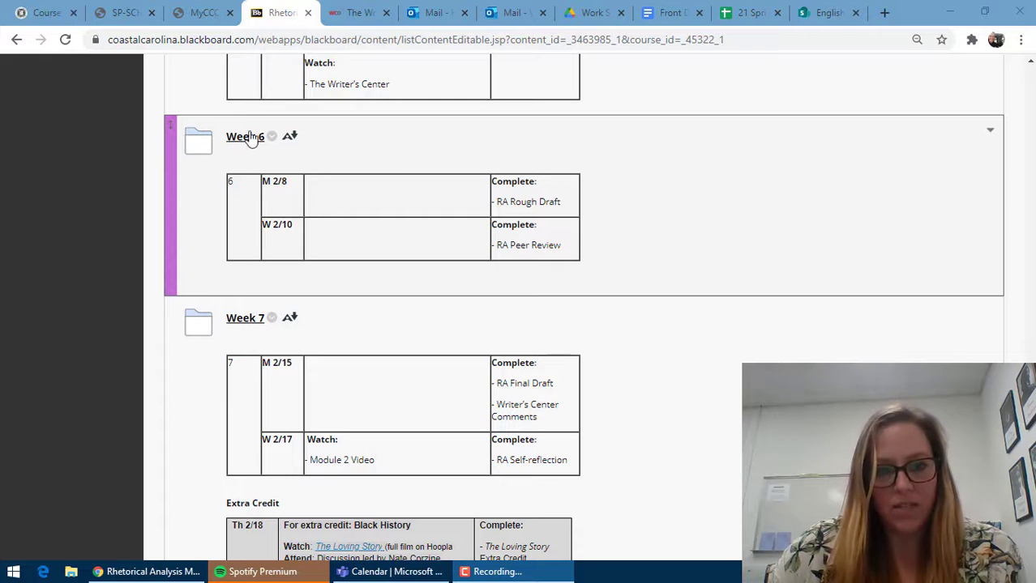
pyautogui.moveTo(246, 136)
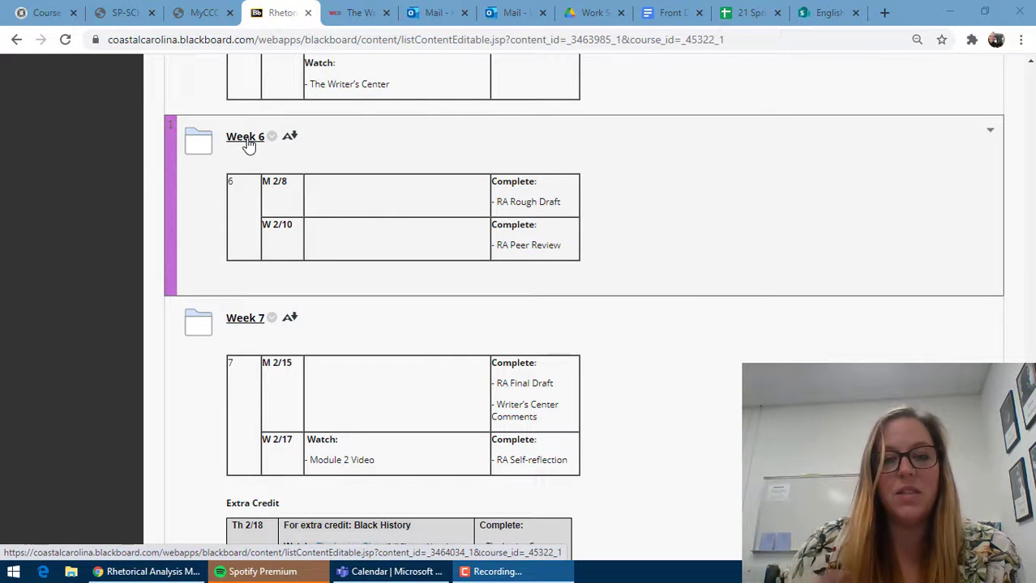